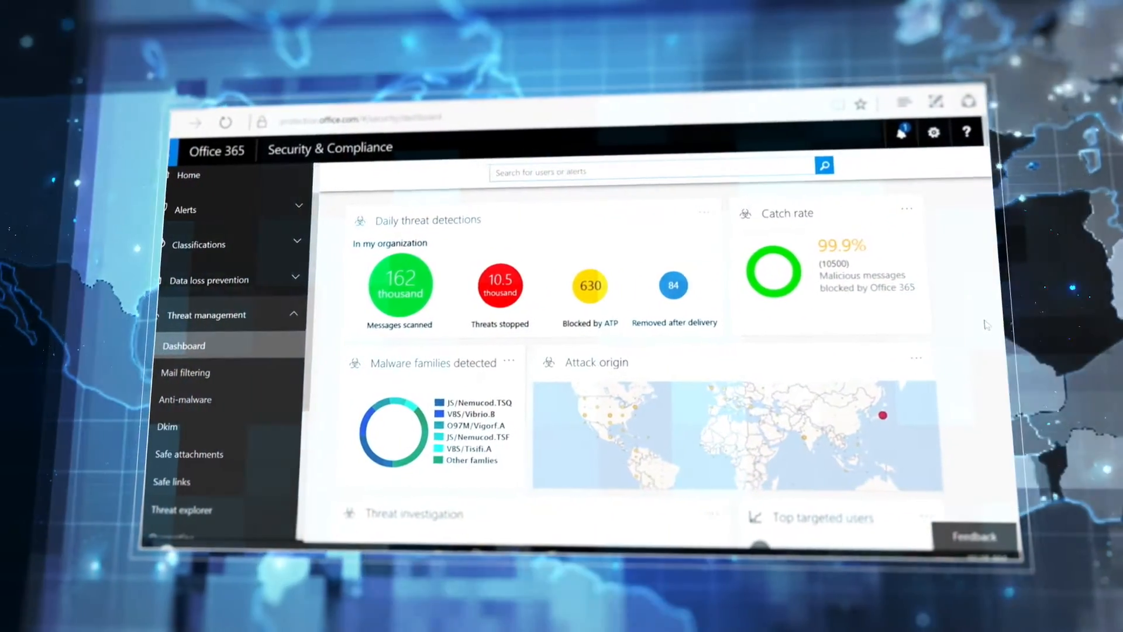
click(182, 509)
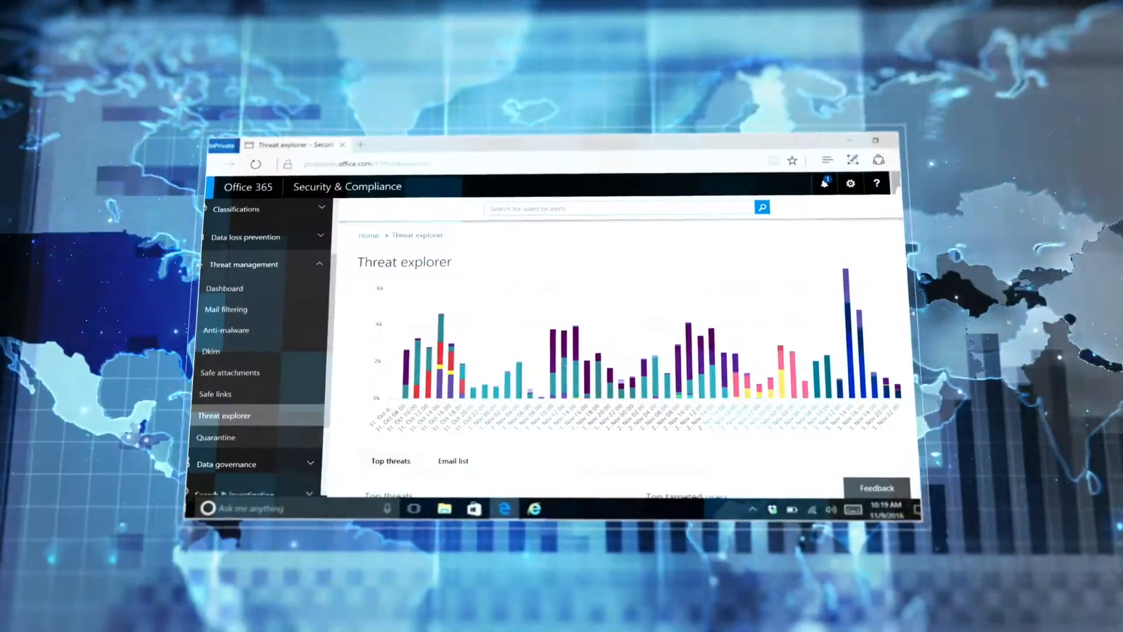
click(225, 288)
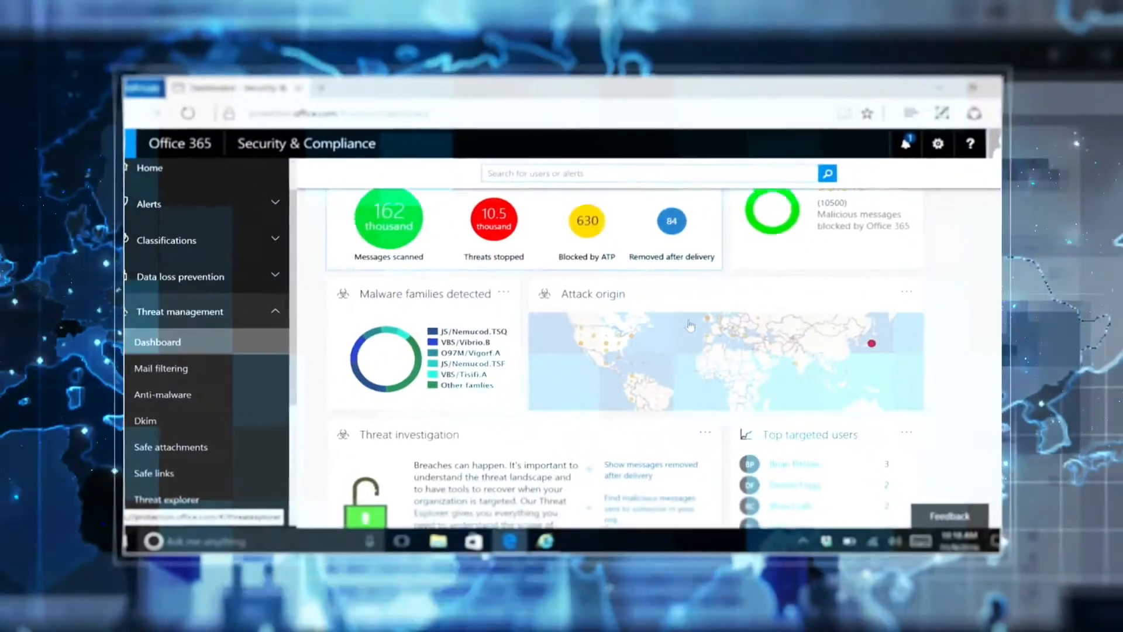